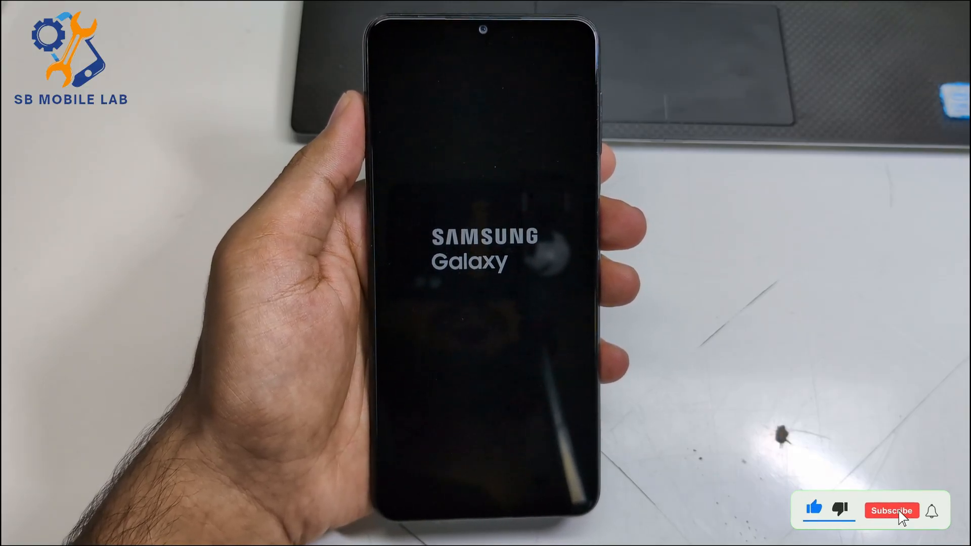
Restart the Samsung Galaxy phone so it boots to the Samsung logo
{"action": "left_click", "coordinate": [892, 511]}
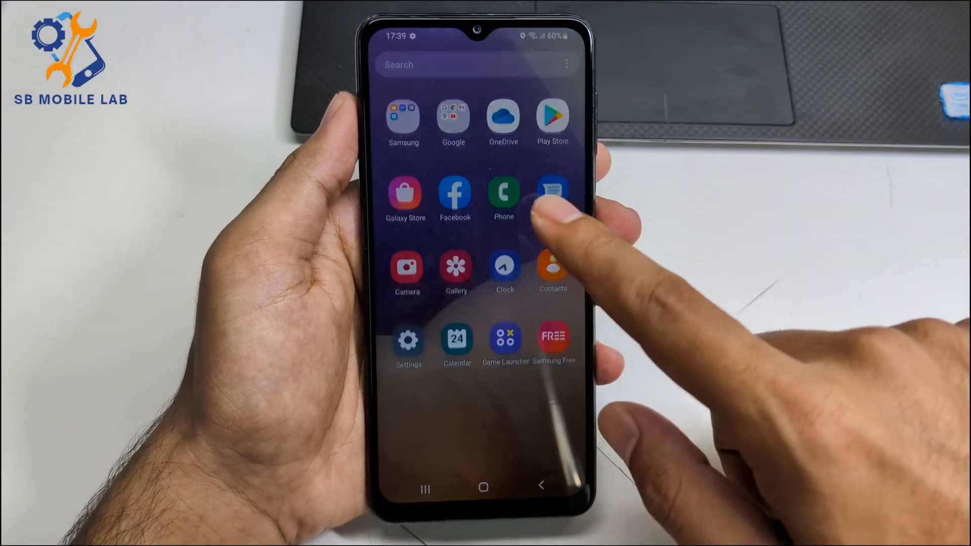
Swipe up on the rebooted phone to reveal the app drawer with Settings, Play Store and Phone
{"action": "left_click", "coordinate": [483, 488]}
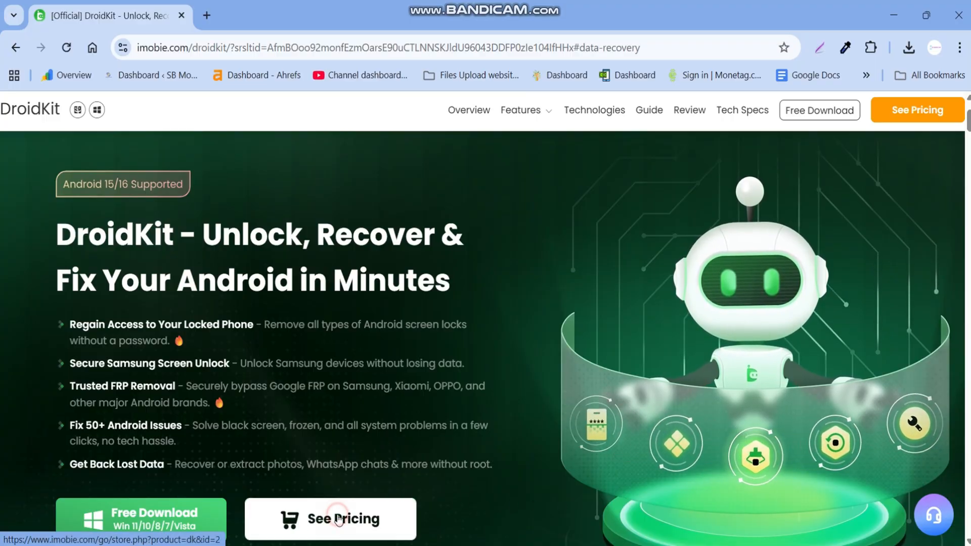
Go to the Buy DroidKit page showing the Full Toolkit 1-Year Subscription at $69.99
{"action": "left_click", "coordinate": [329, 519]}
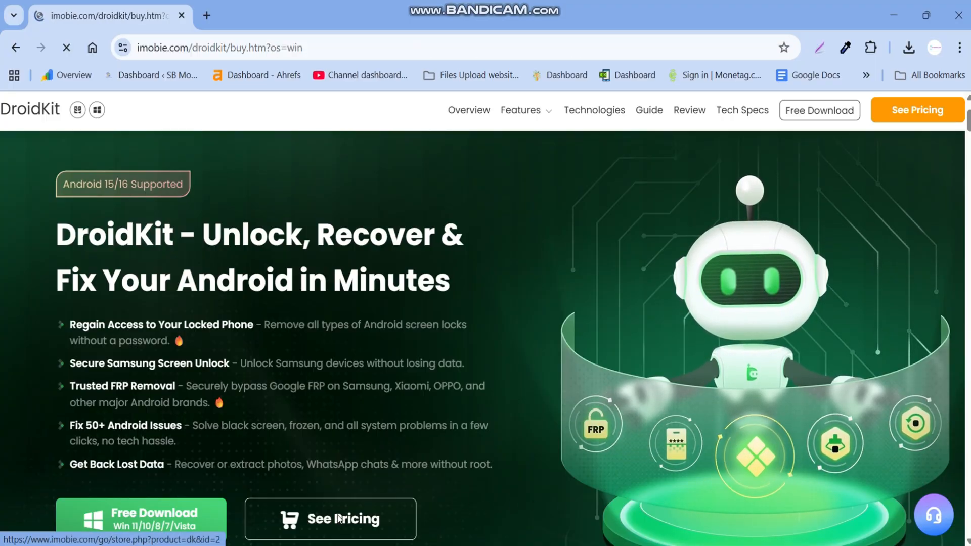
{"action": "left_click", "coordinate": [342, 519]}
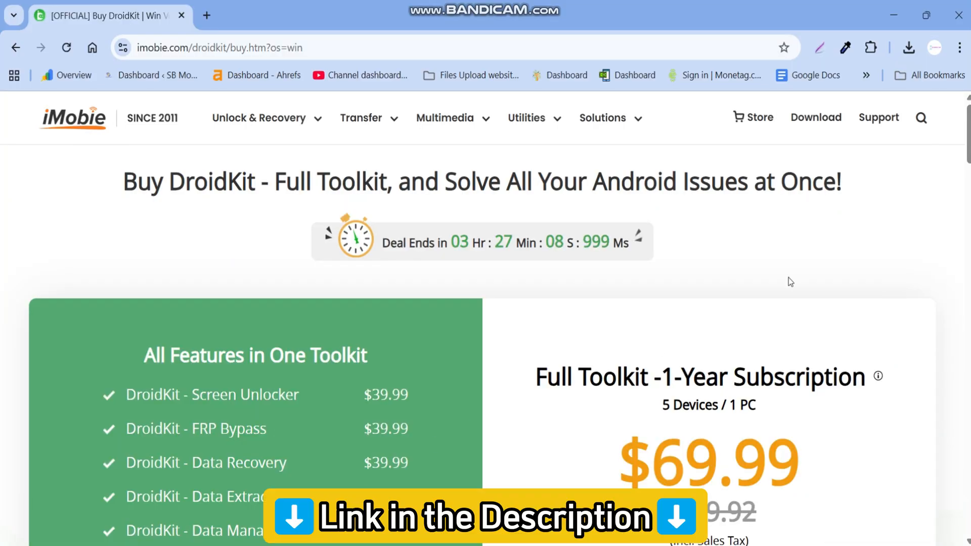